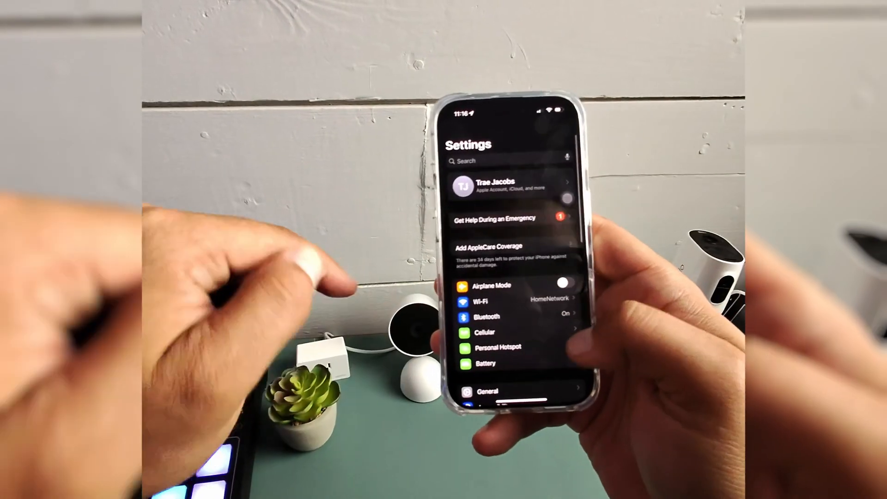
Go to the Display & Brightness page from the main Settings list.
{"action": "scroll", "scroll_direction": "down", "scroll_amount": 3}
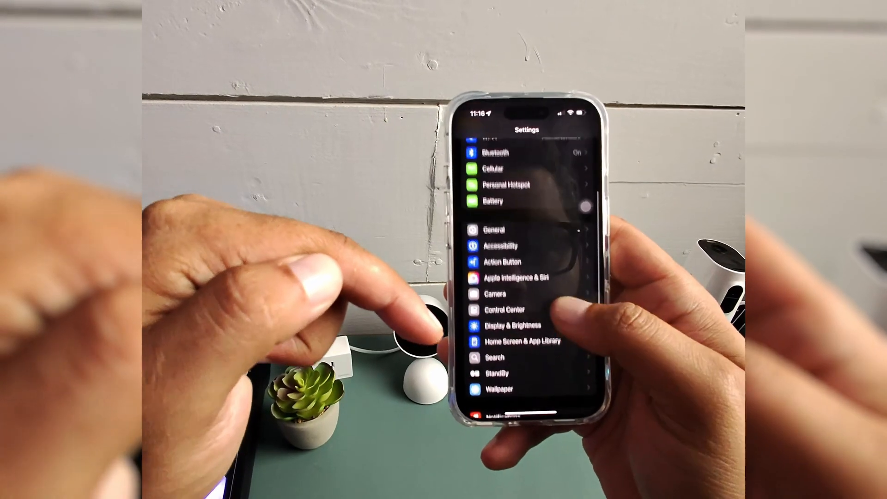
{"action": "left_click", "coordinate": [512, 325]}
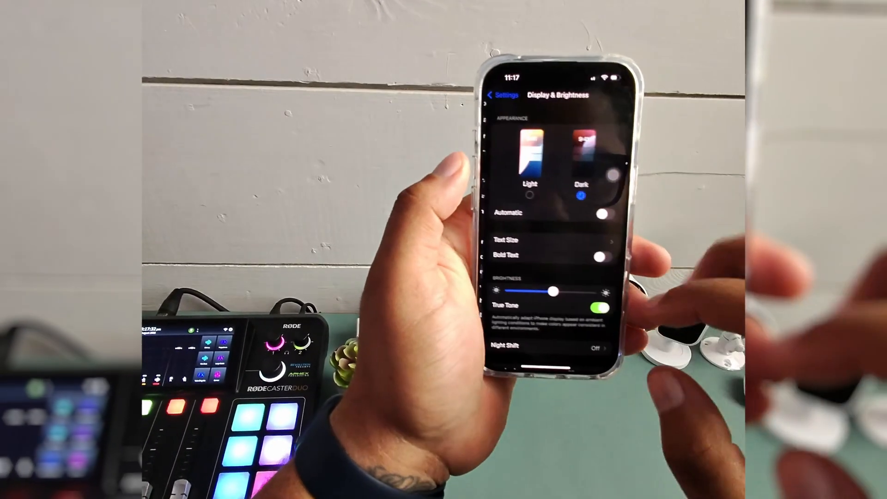
Switch the Raise to Wake toggle back on, leaving Auto-Lock at 30 seconds.
{"action": "scroll", "scroll_direction": "down", "scroll_amount": 3}
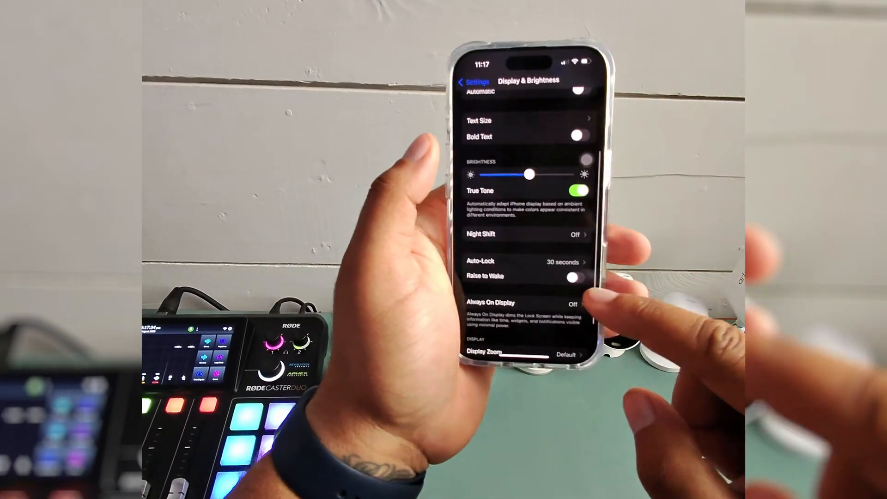
{"action": "left_click", "coordinate": [577, 278]}
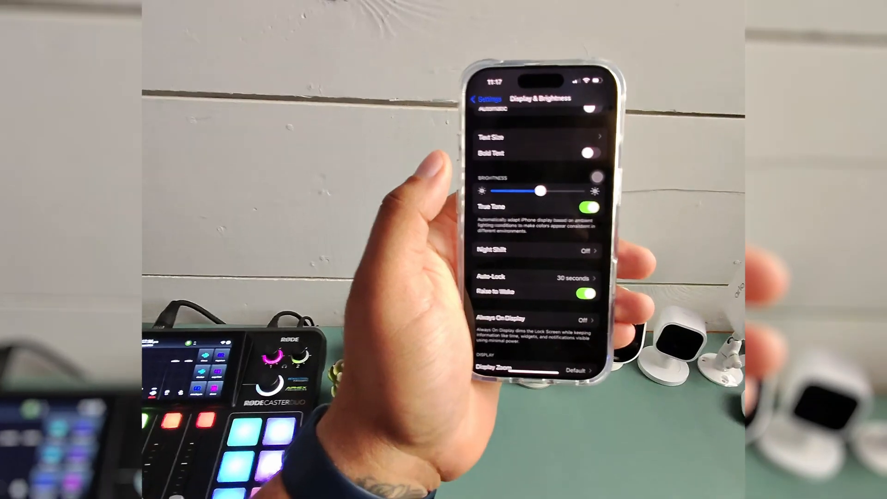